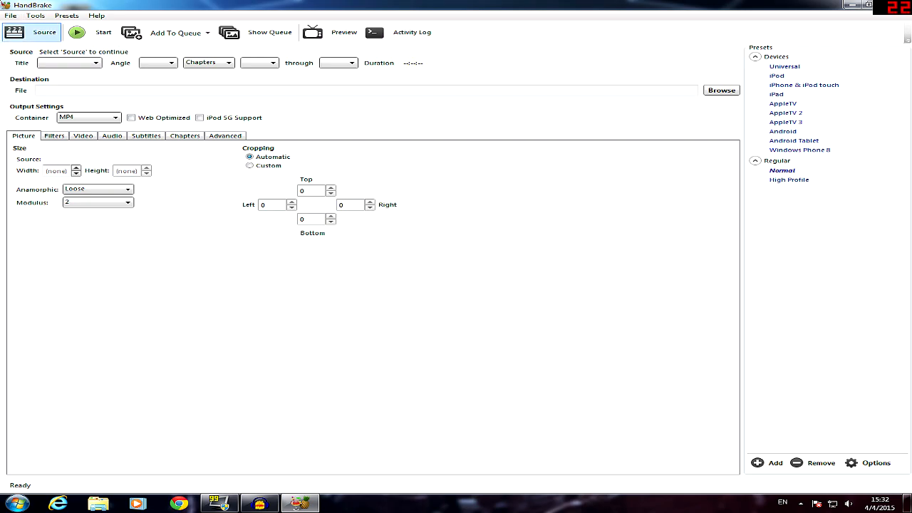
click(35, 32)
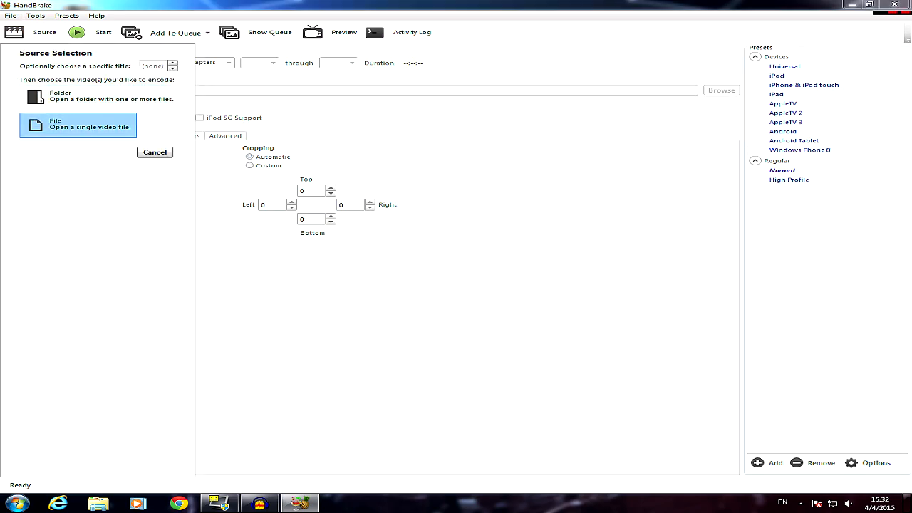
click(77, 125)
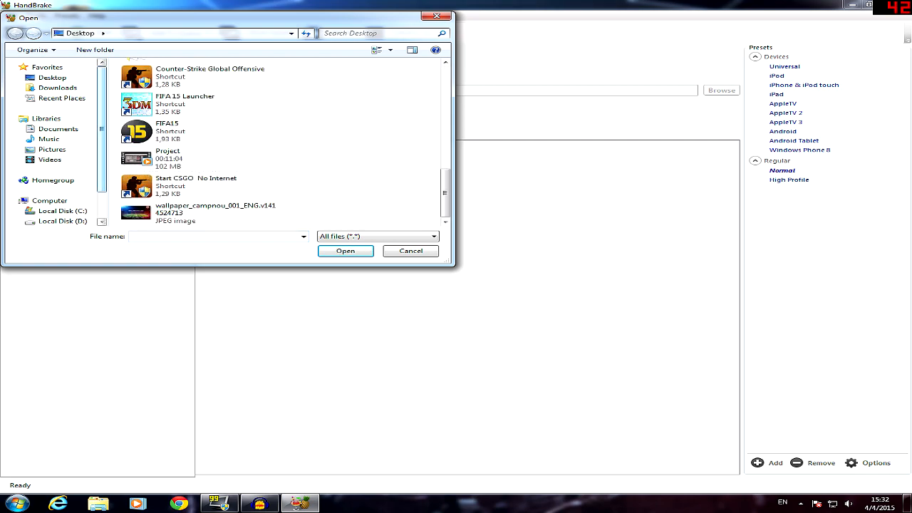
click(62, 211)
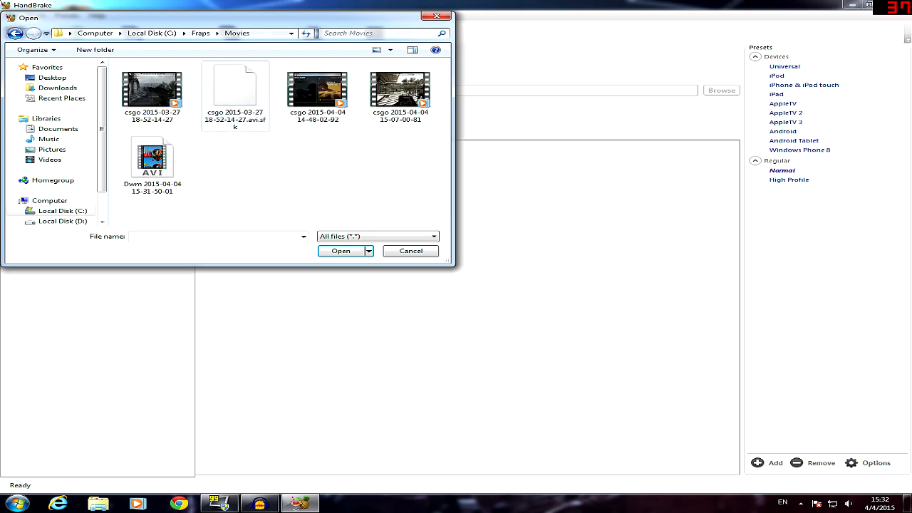
click(317, 85)
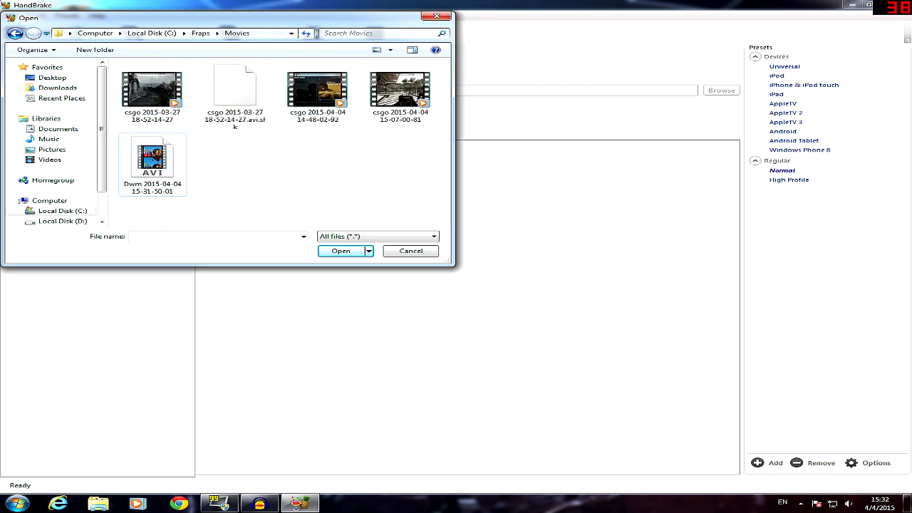
click(317, 91)
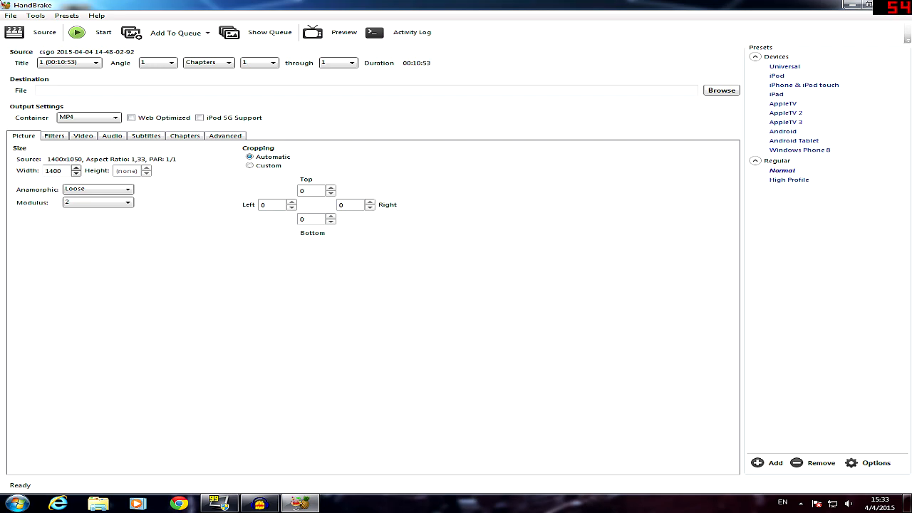
- Set Anamorphic to None, unlock aspect ratio, and make the output 1280 wide by 720 high
click(83, 136)
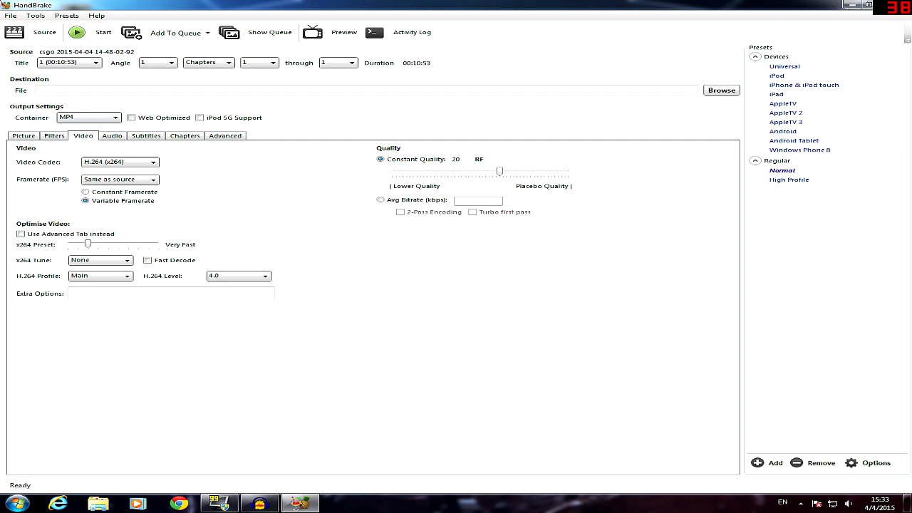
click(23, 135)
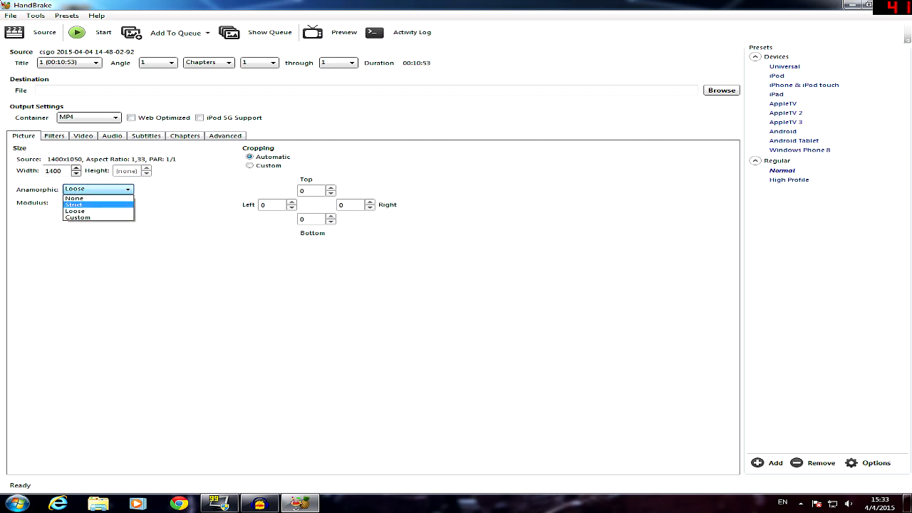
click(77, 217)
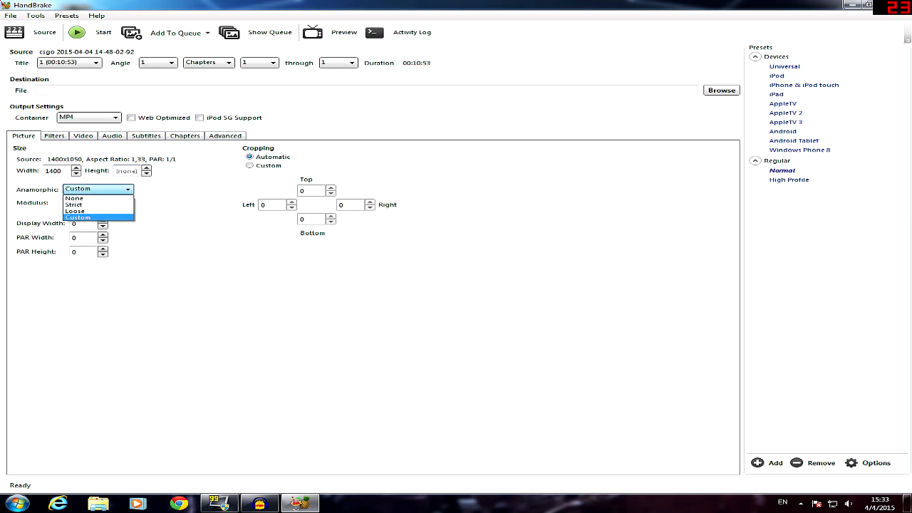
click(74, 196)
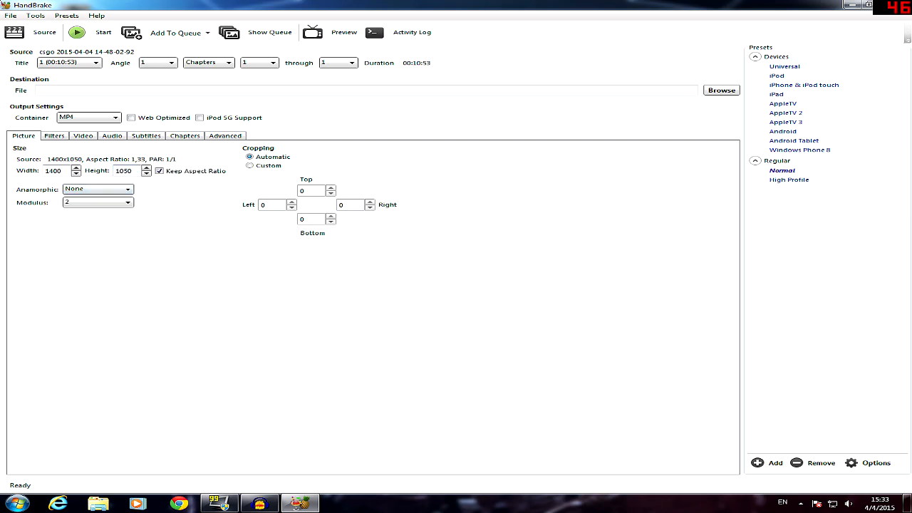
click(160, 171)
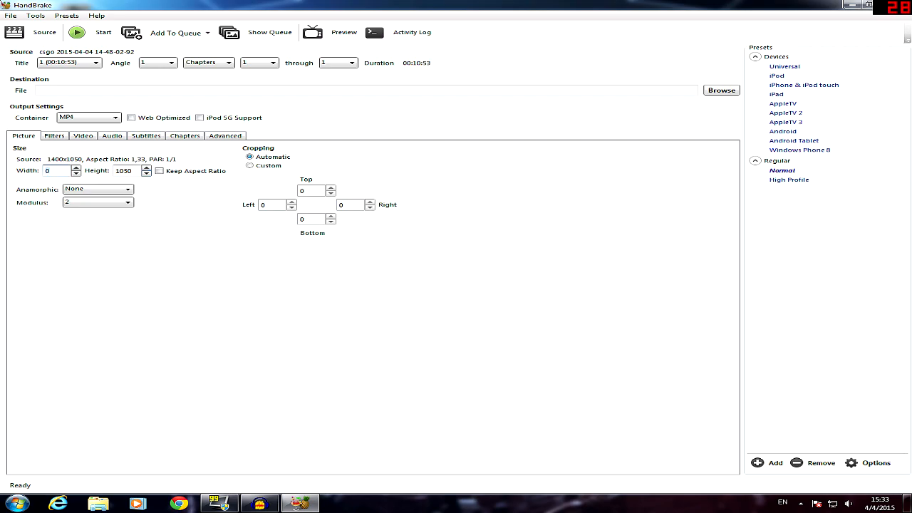
text(128)
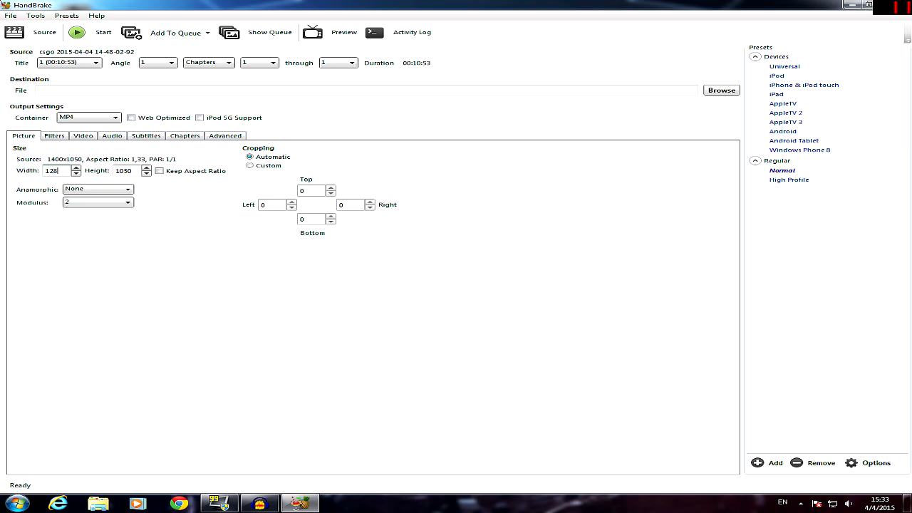
text(720)
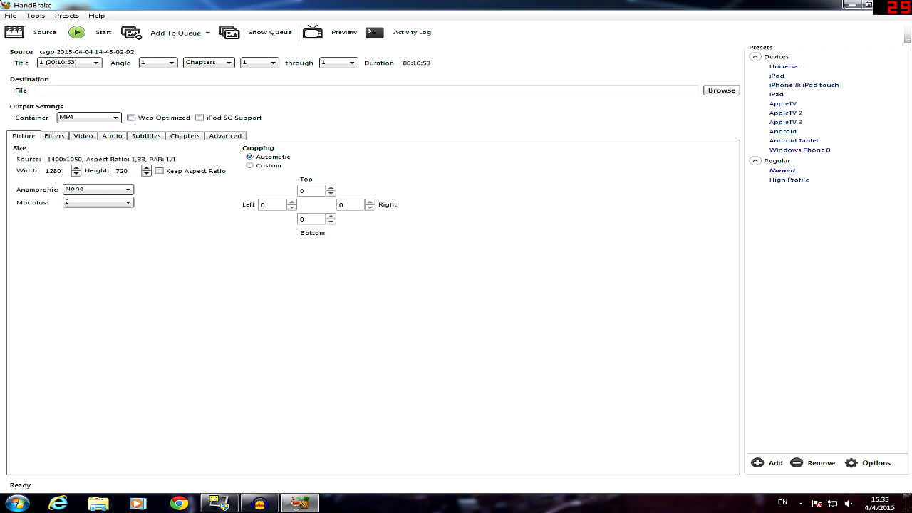
click(335, 63)
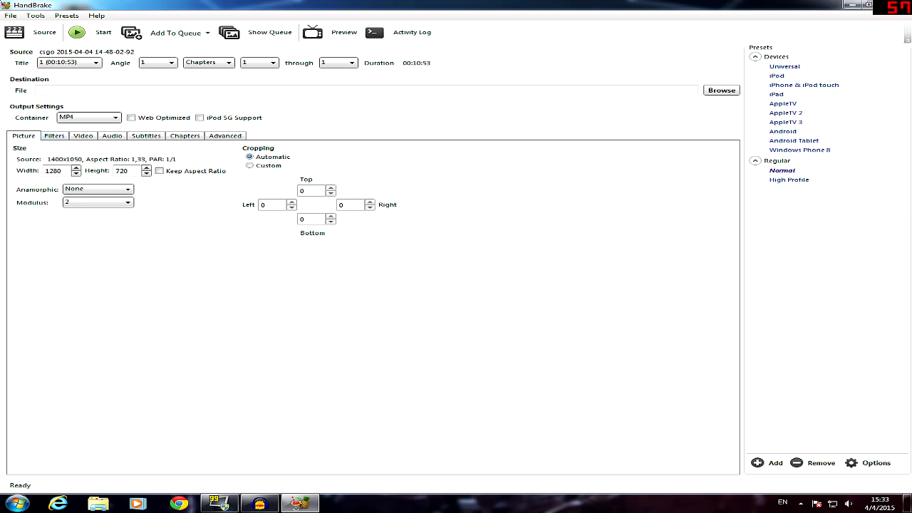
- Review the Filters settings, then show the Video encoding settings
click(54, 136)
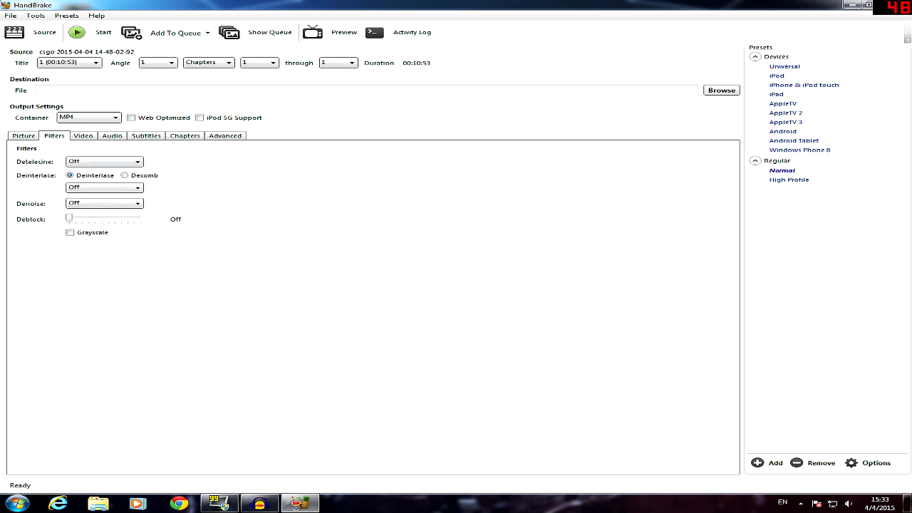
click(83, 135)
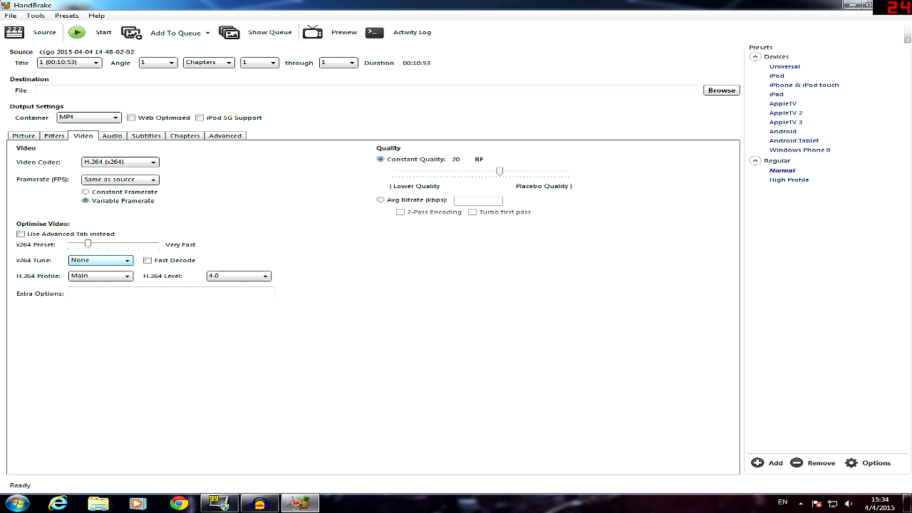
- Check the H.264 profile and level choices, keeping Main profile at level 4.0
click(100, 276)
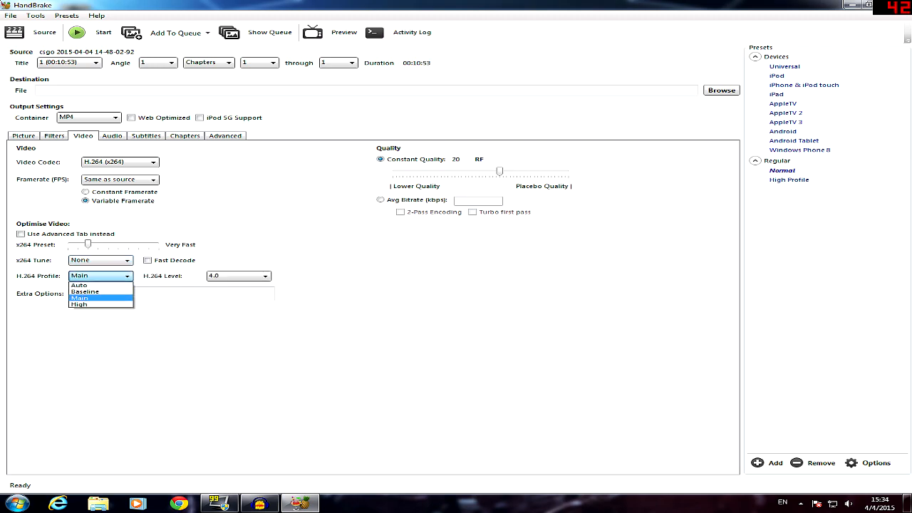
click(236, 276)
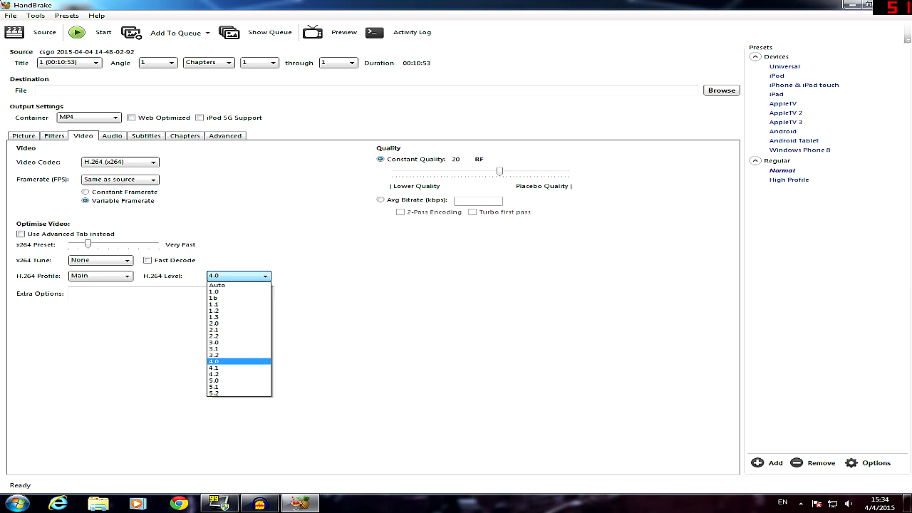
click(214, 362)
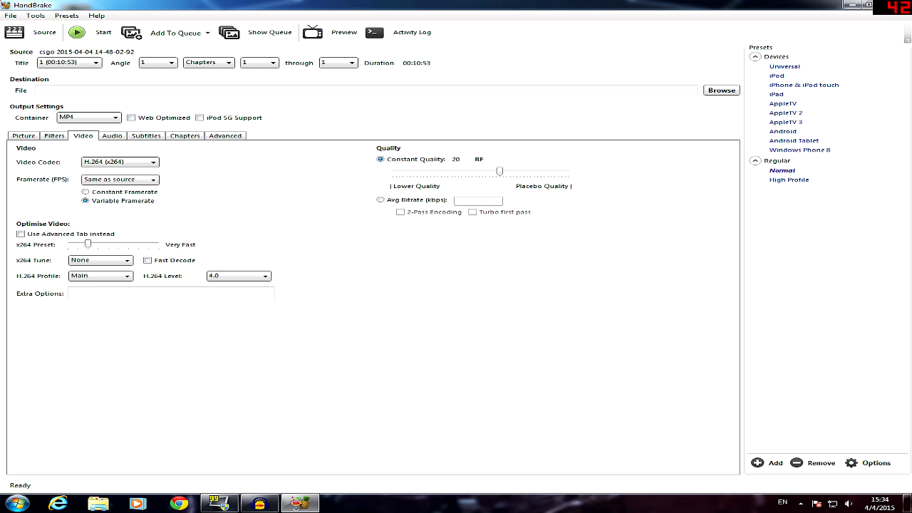
mouse_move(499, 171)
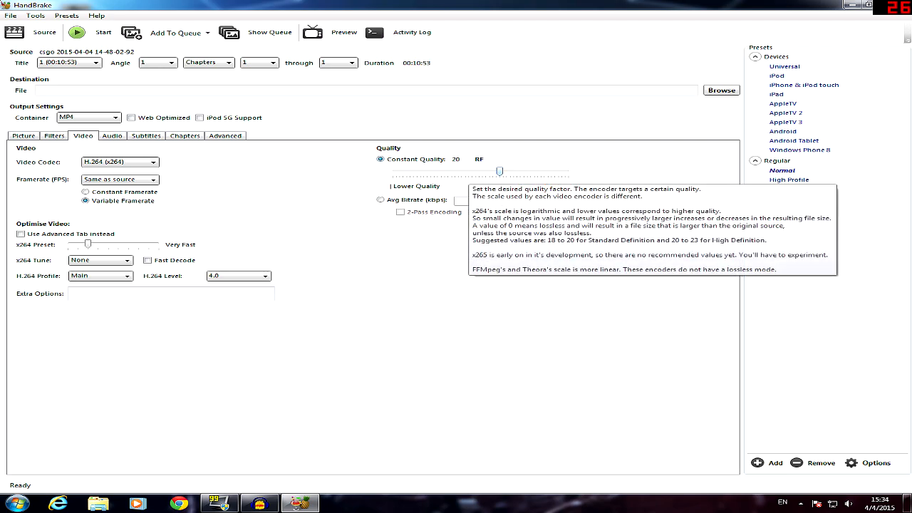
- Try constant quality RF 0, 29 and 34, then settle back on RF 20
drag(499, 171, 567, 171)
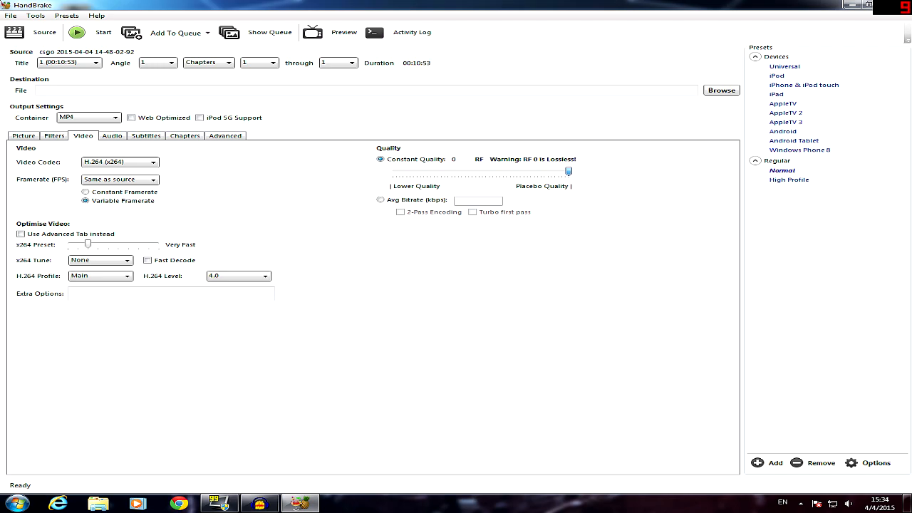
drag(567, 171, 467, 171)
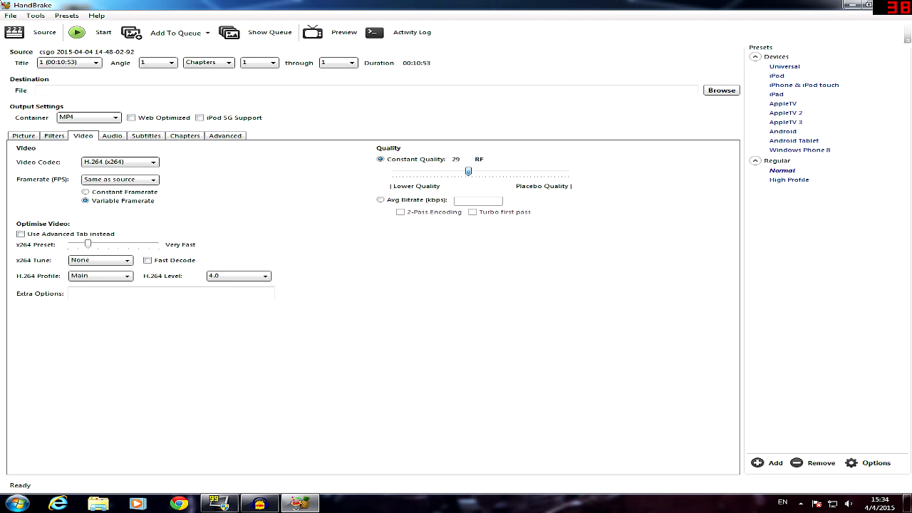
drag(468, 171, 450, 171)
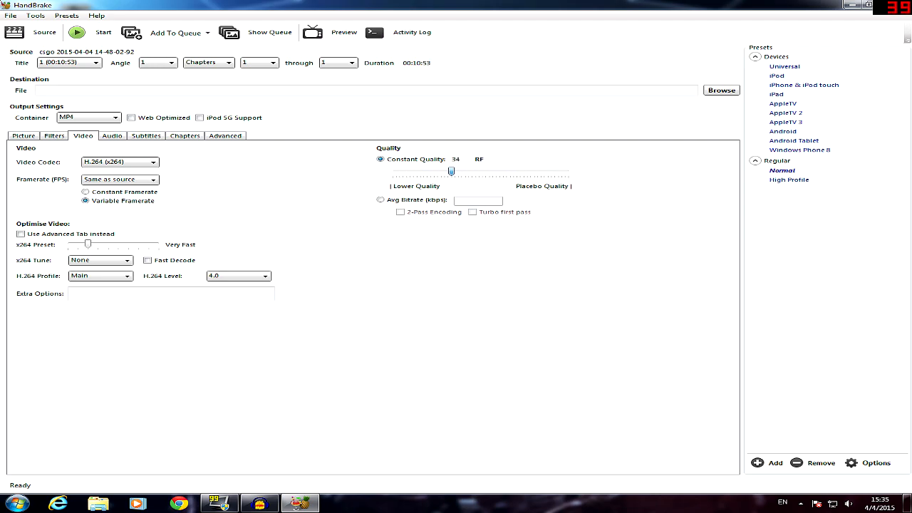
drag(450, 171, 496, 171)
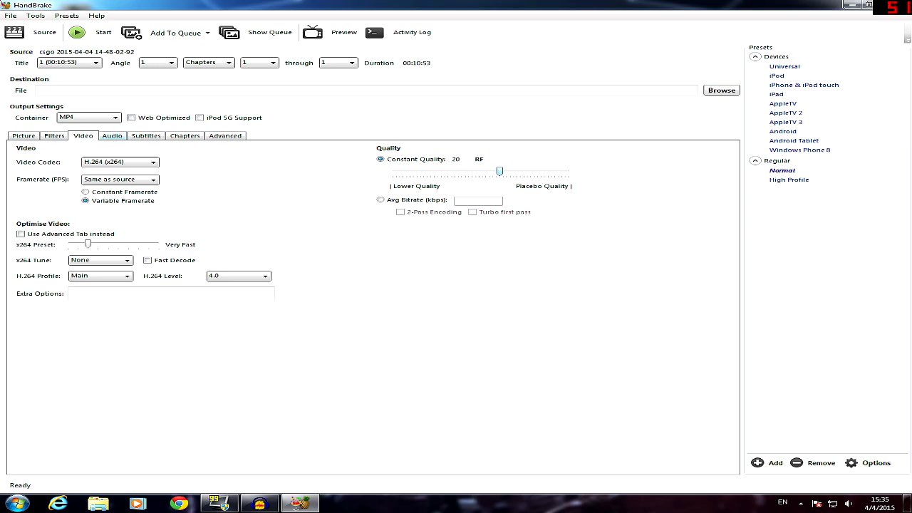
- Set the AAC bitrate to 192, review Subtitles, Chapters and Advanced, and return to Picture
click(111, 135)
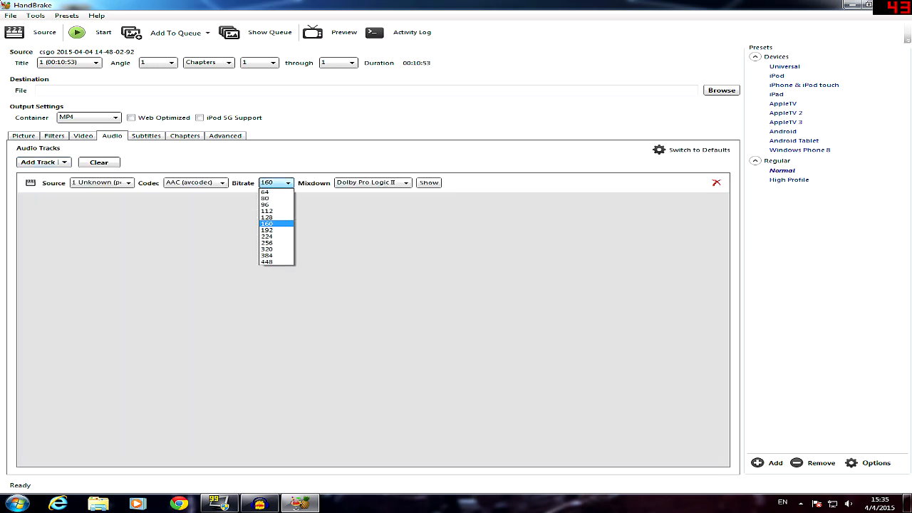
click(267, 229)
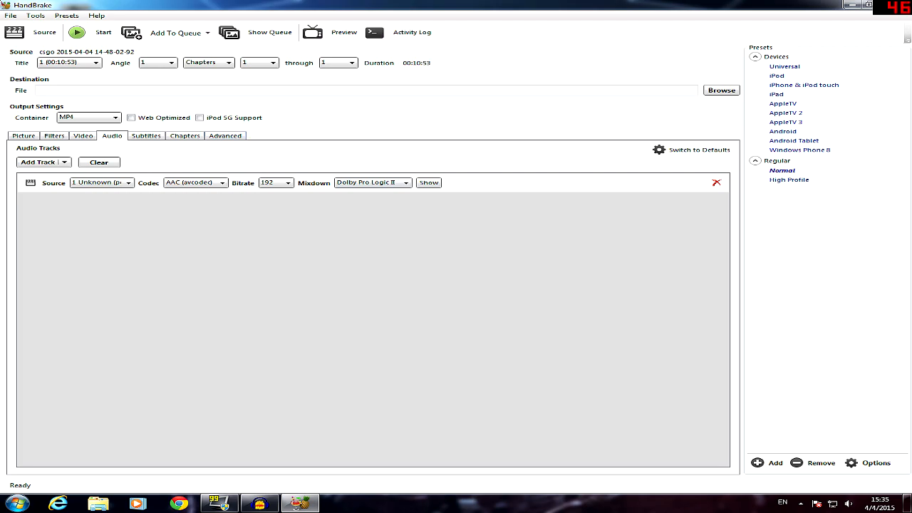
click(145, 135)
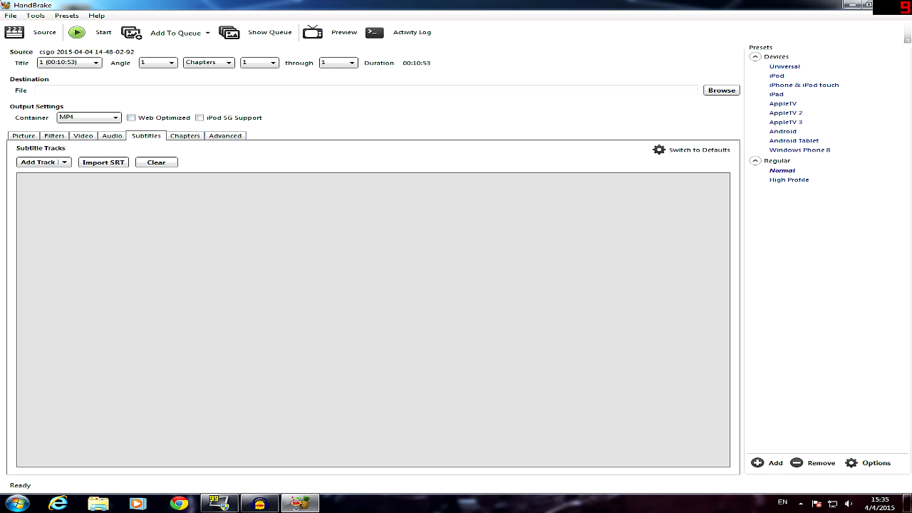
click(185, 136)
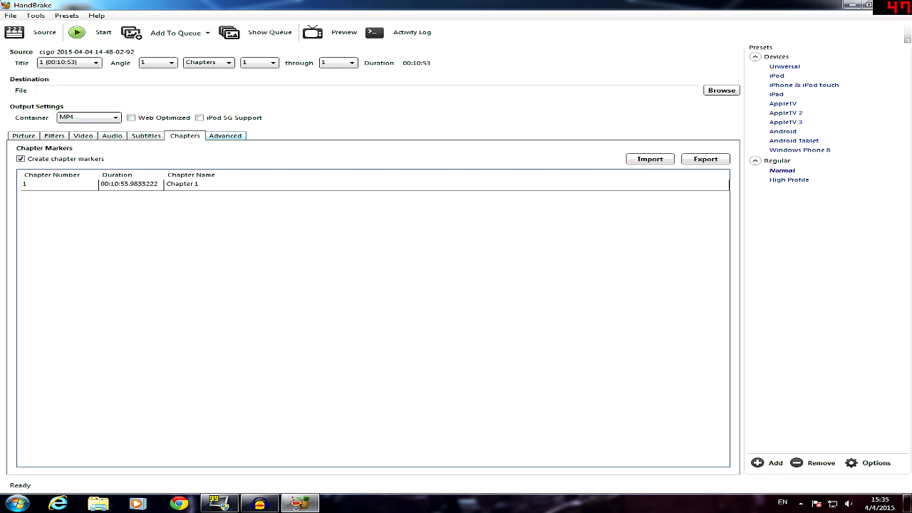
click(225, 136)
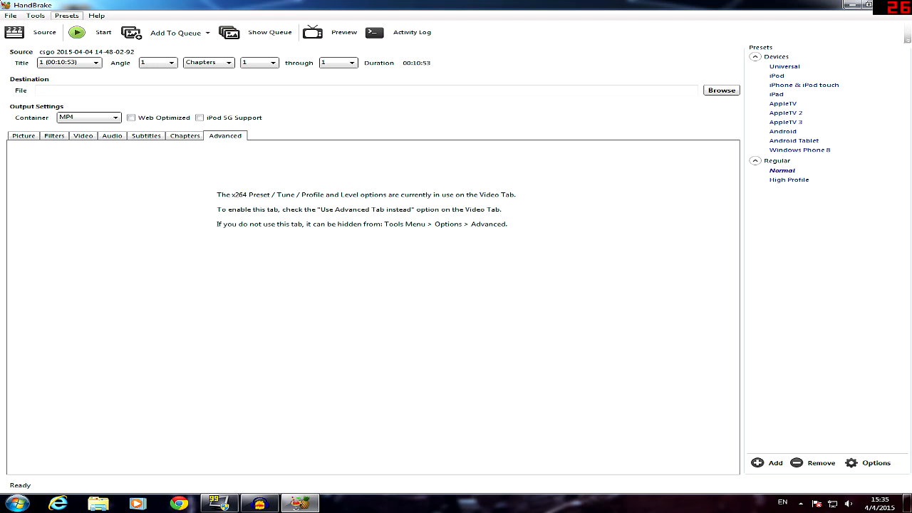
click(23, 135)
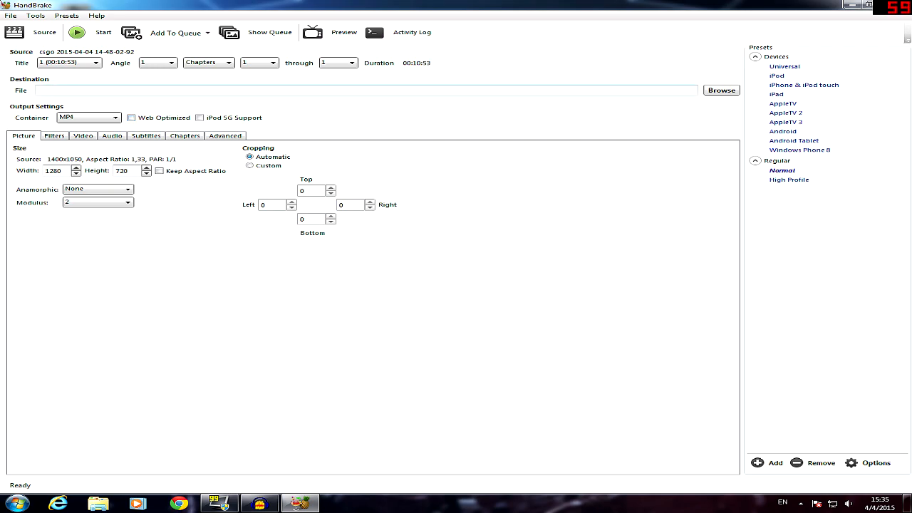
- Set the destination to Test.mp4 on the Desktop and start the encode
click(721, 89)
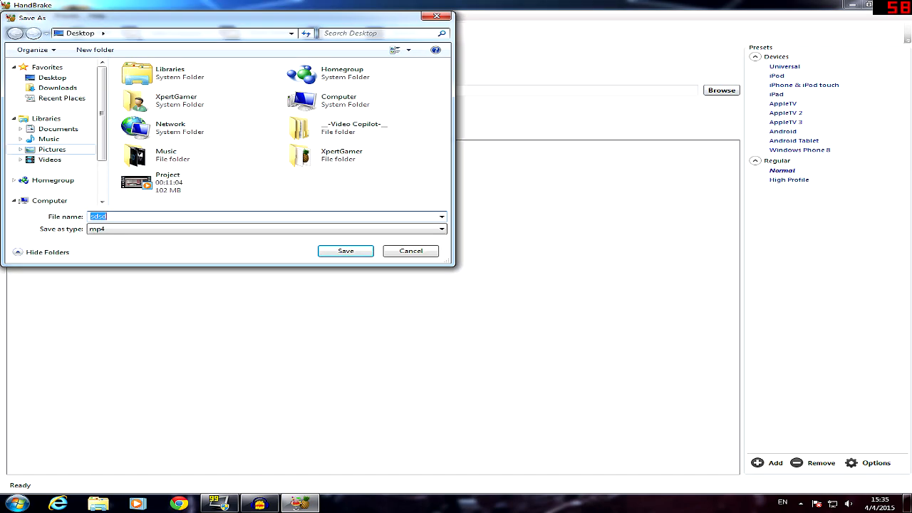
text(Ts)
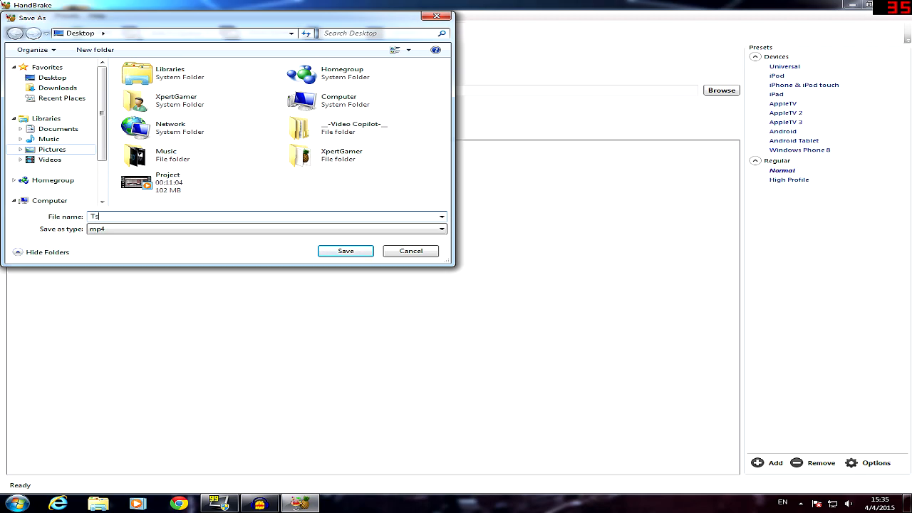
click(345, 250)
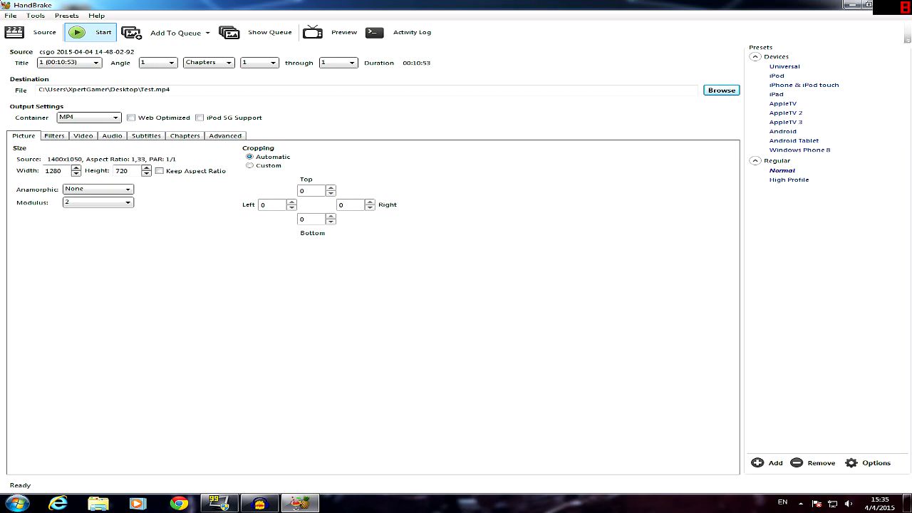
click(88, 32)
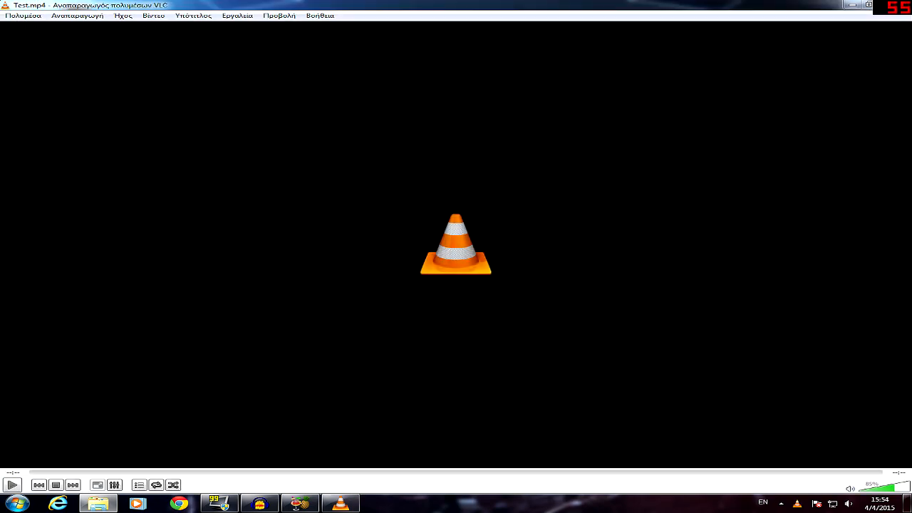
- Play the encoded Test.mp4 in VLC media player
click(11, 485)
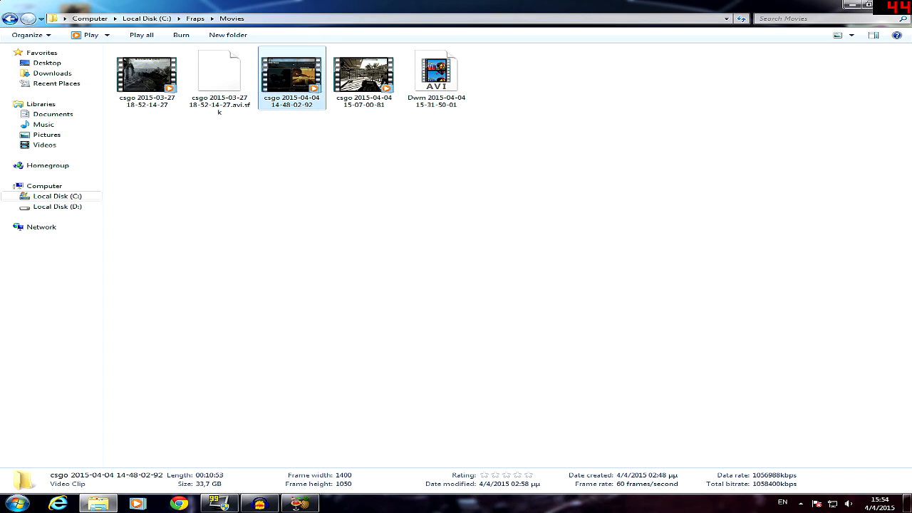
right_click(290, 75)
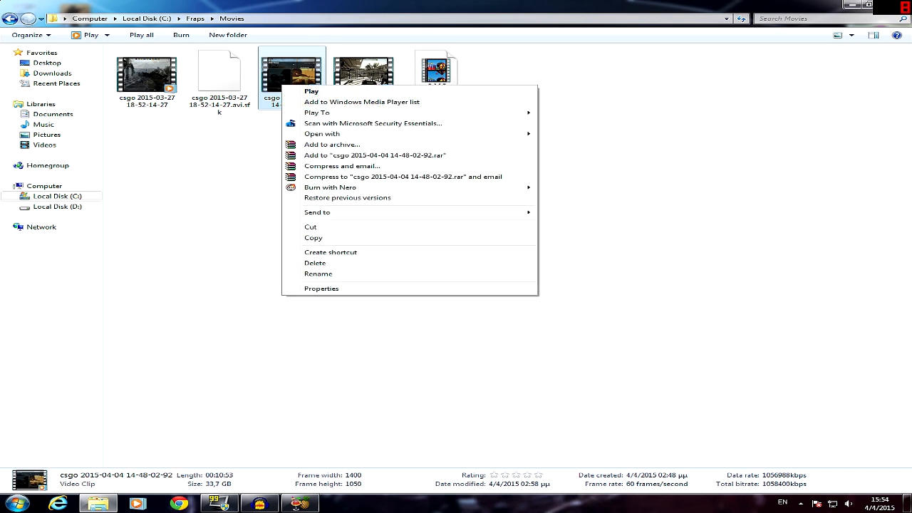
click(322, 134)
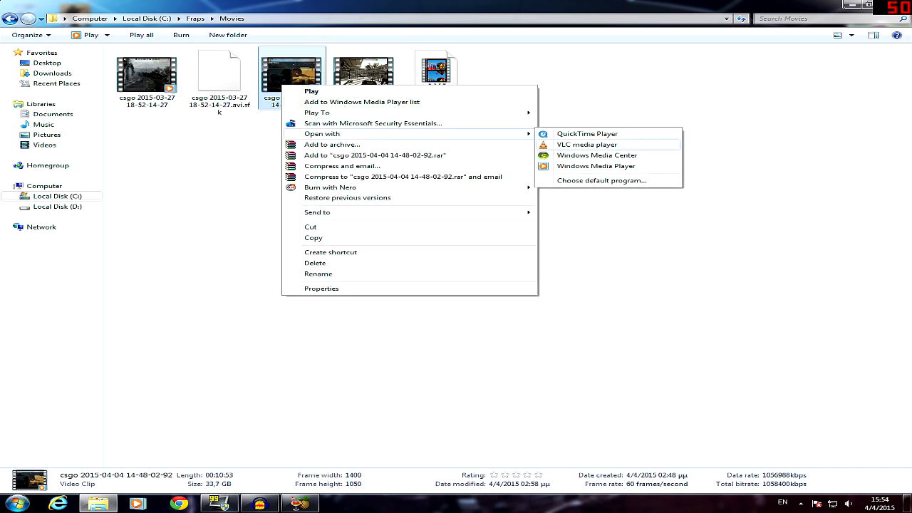
click(588, 145)
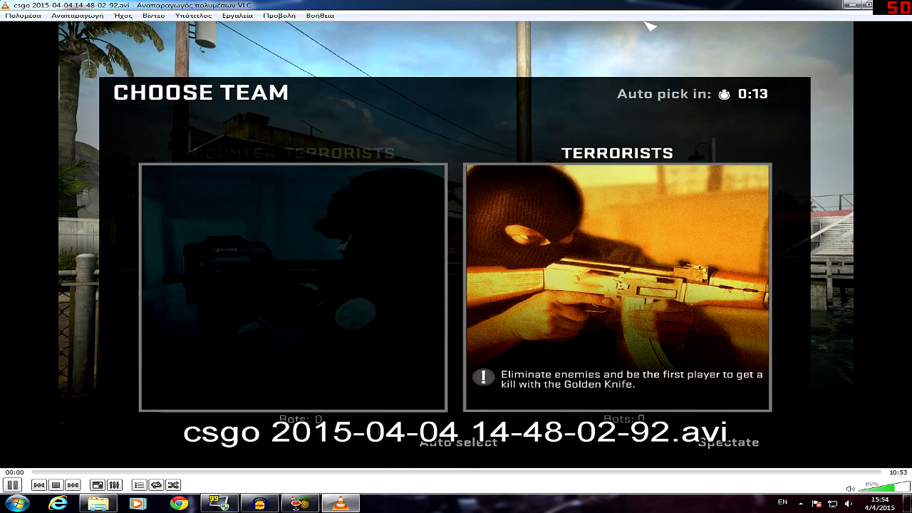